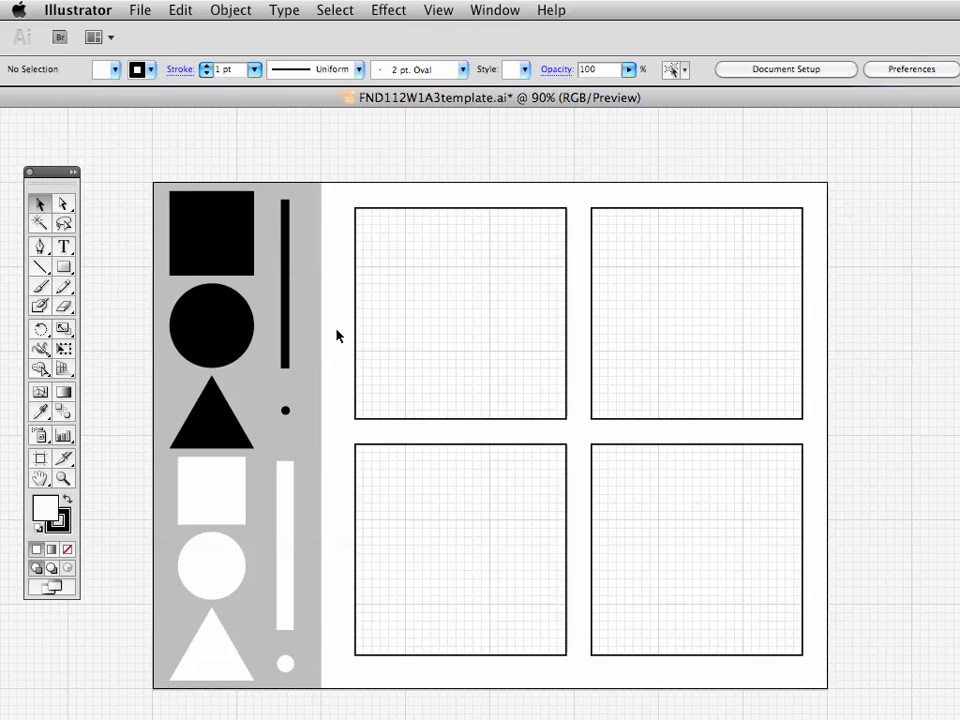
mouse_move(781, 331)
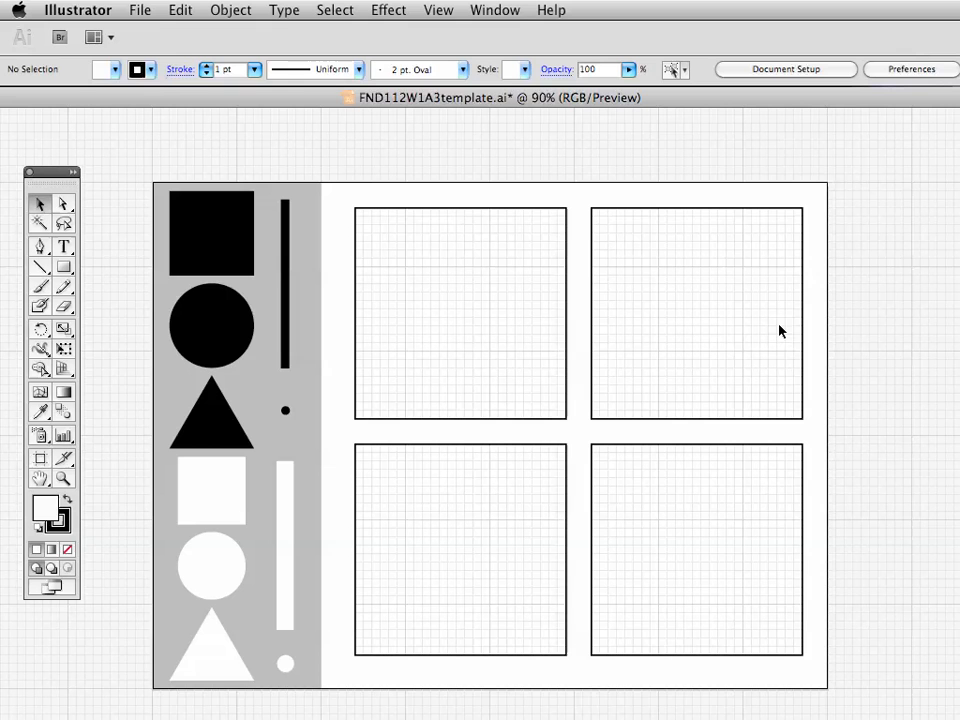
mouse_move(500, 362)
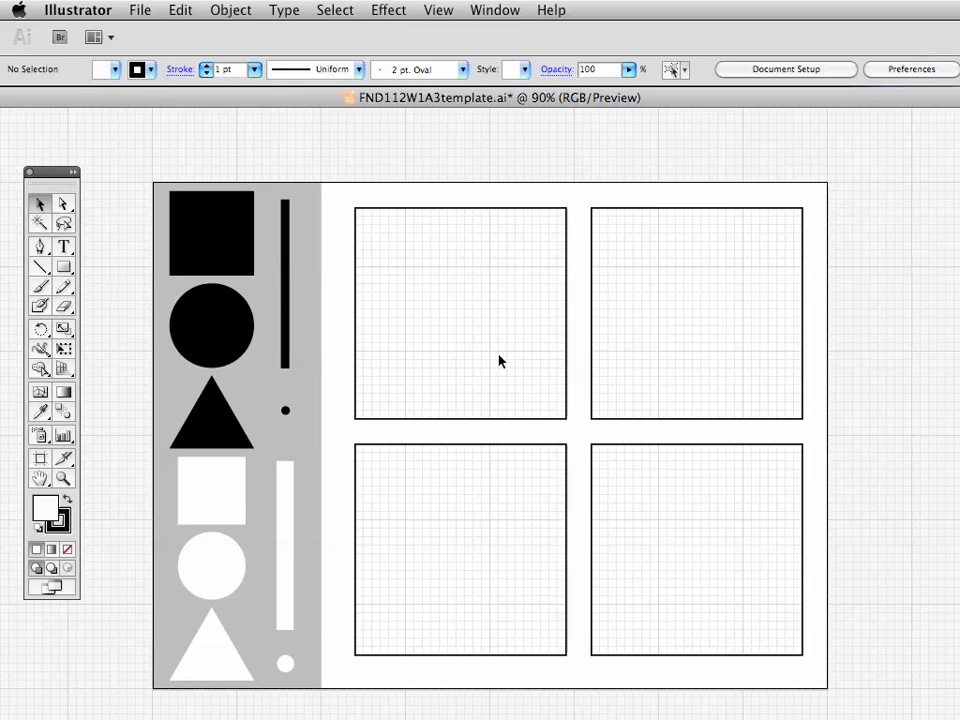
mouse_move(504, 160)
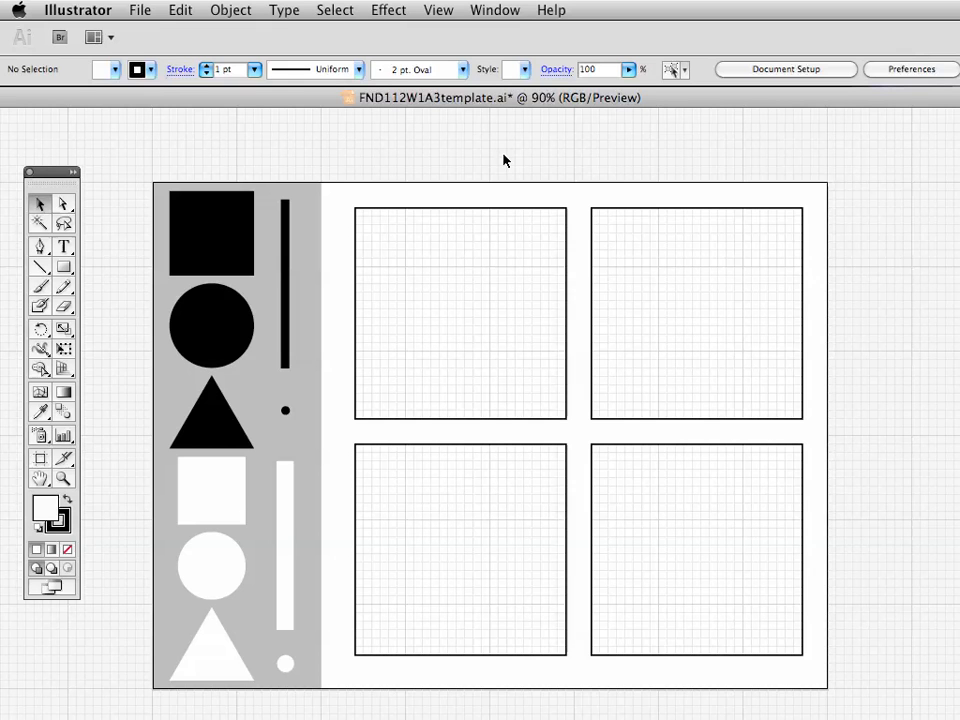
mouse_move(500, 140)
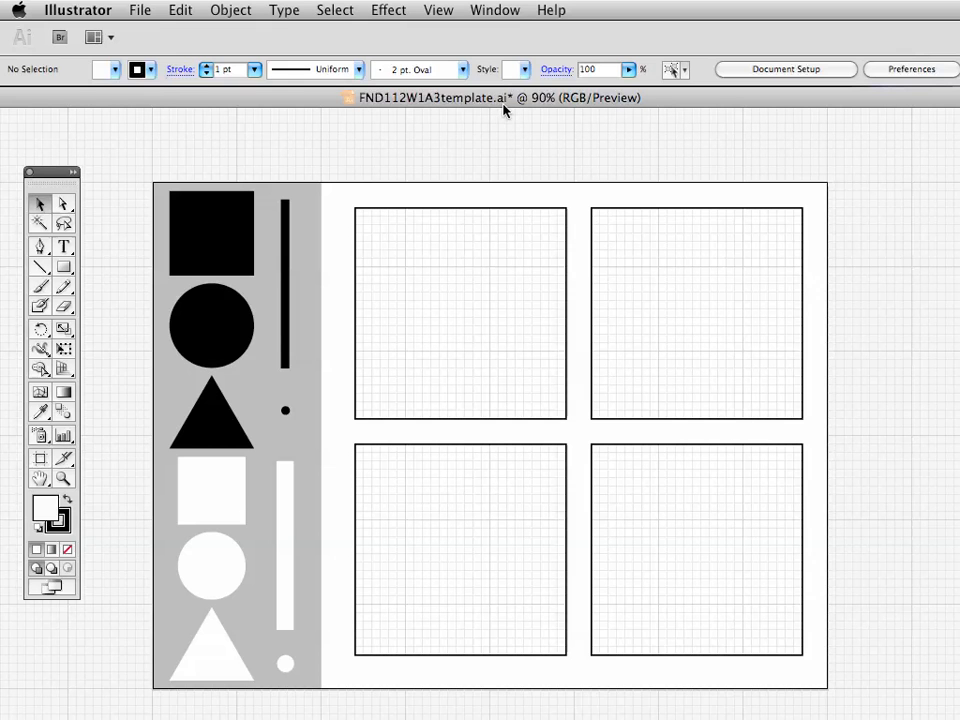
mouse_move(509, 110)
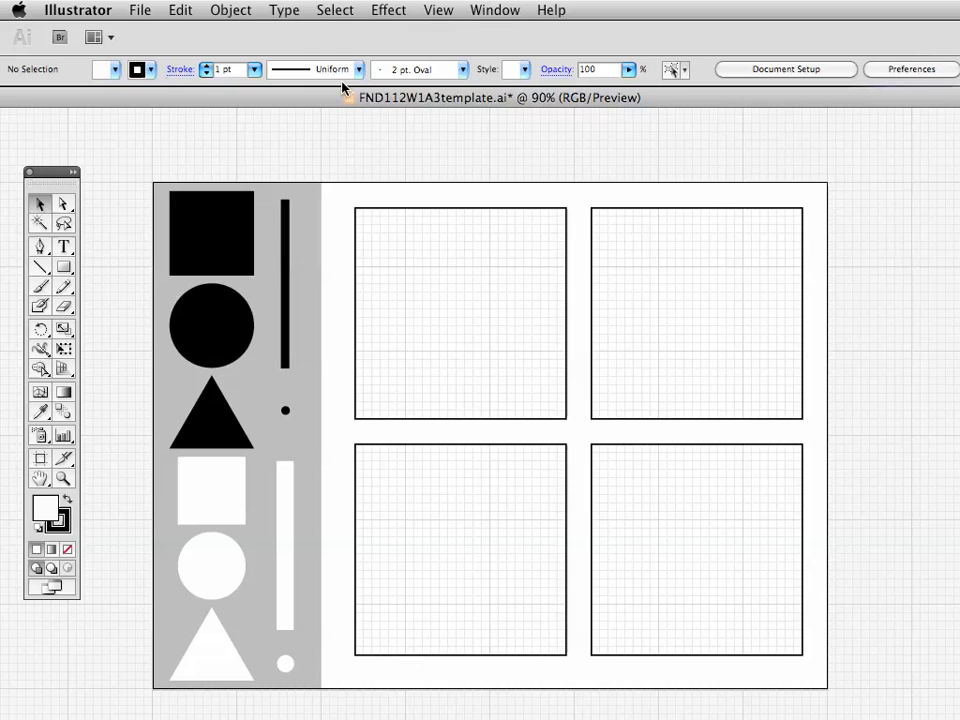
mouse_move(139, 12)
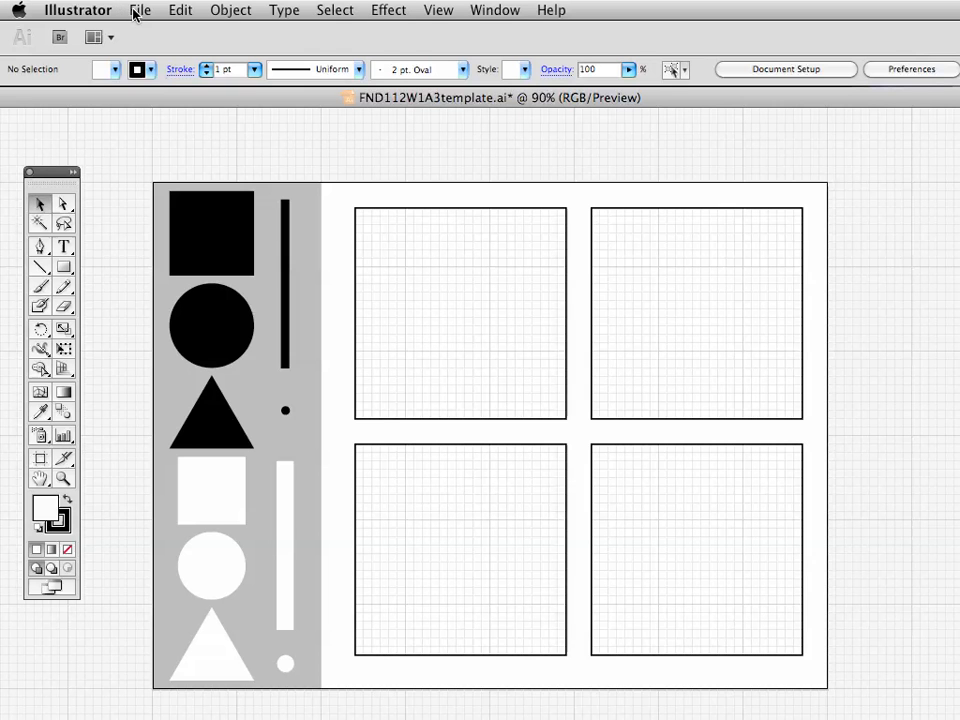
Step: Open Save for Web & Devices with the JPEG High preset (quality 60)
click(139, 10)
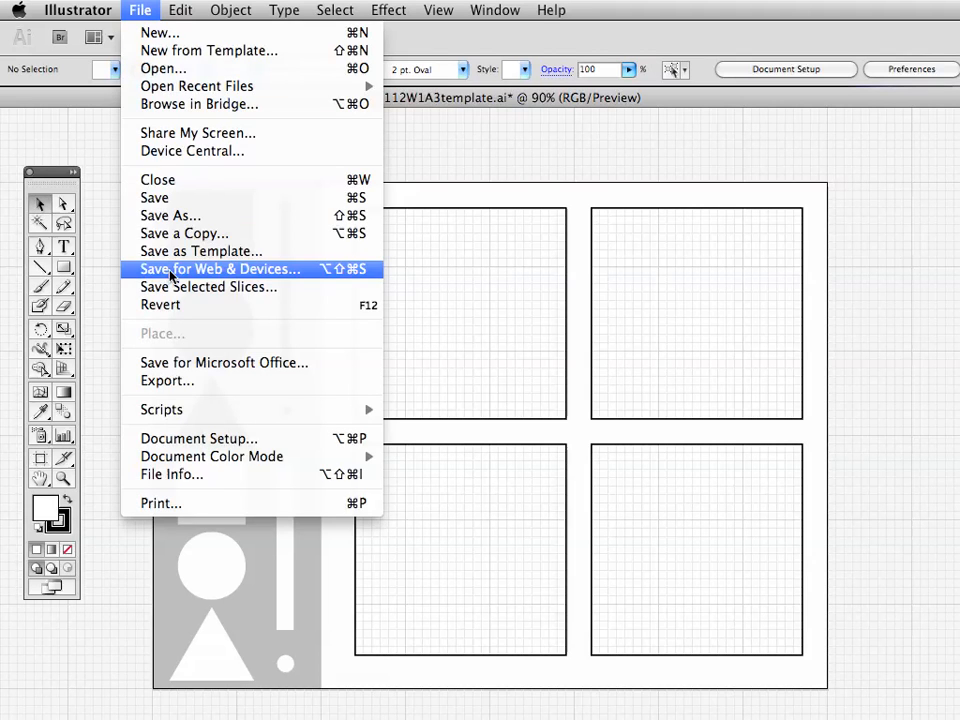
click(218, 269)
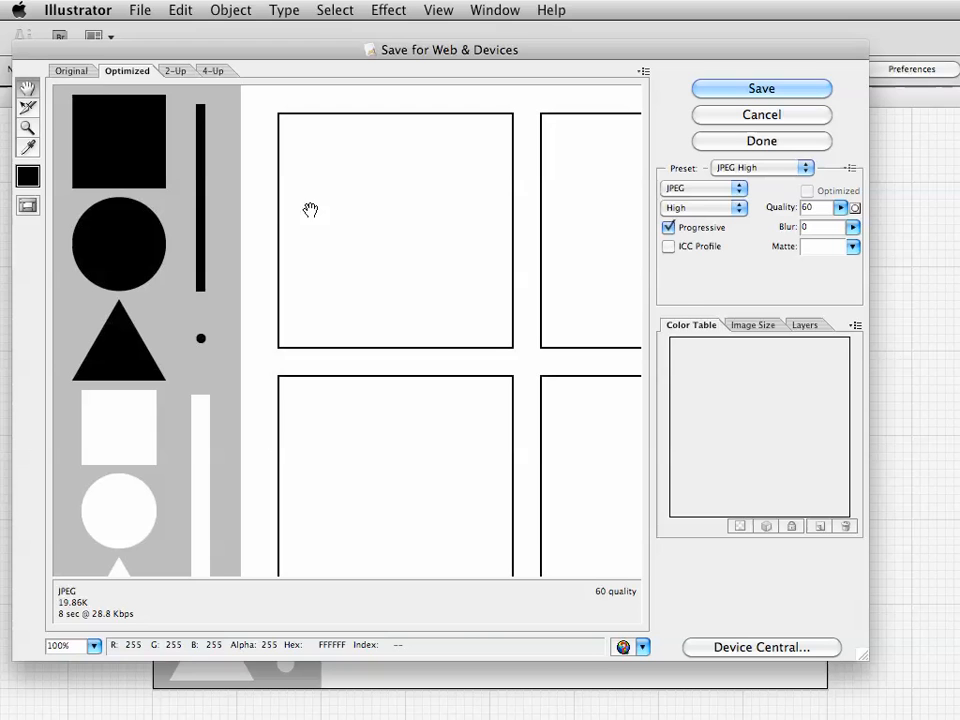
mouse_move(588, 362)
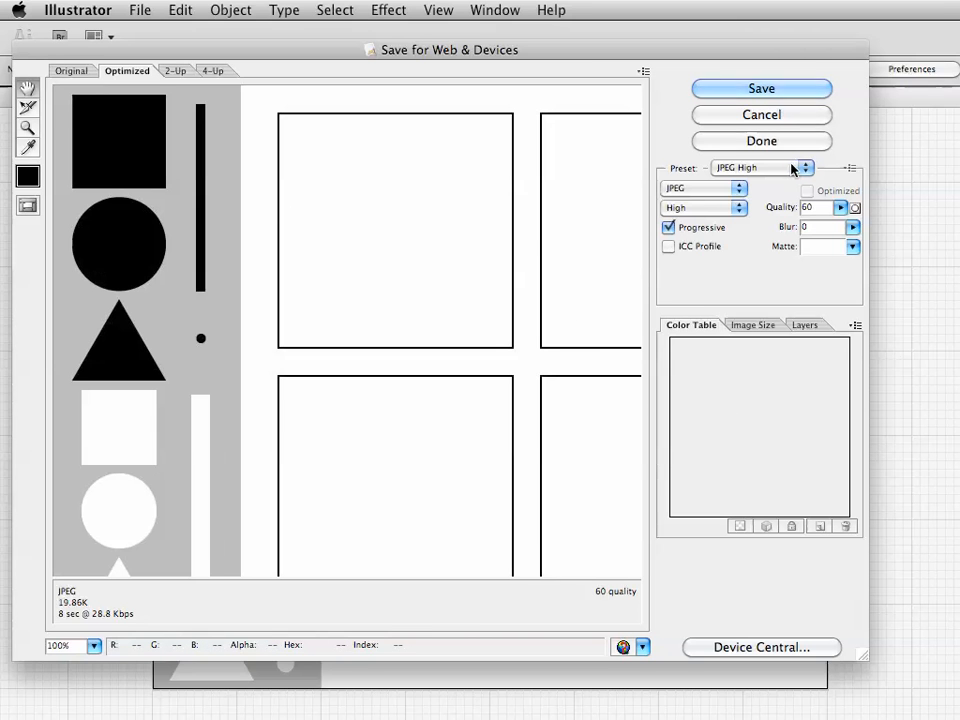
click(762, 167)
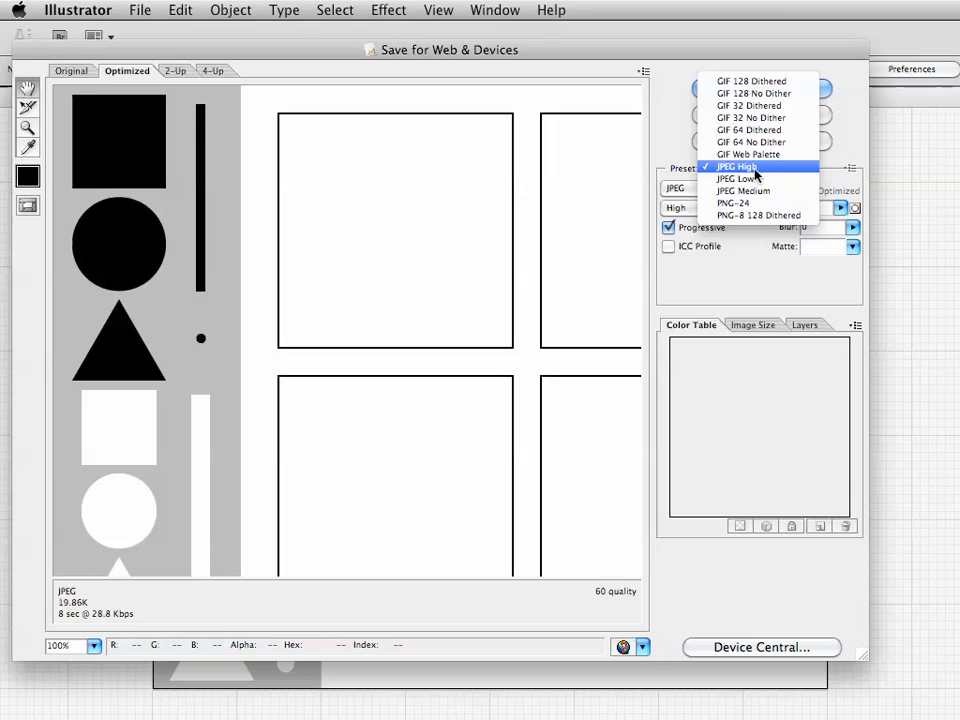
mouse_move(758, 215)
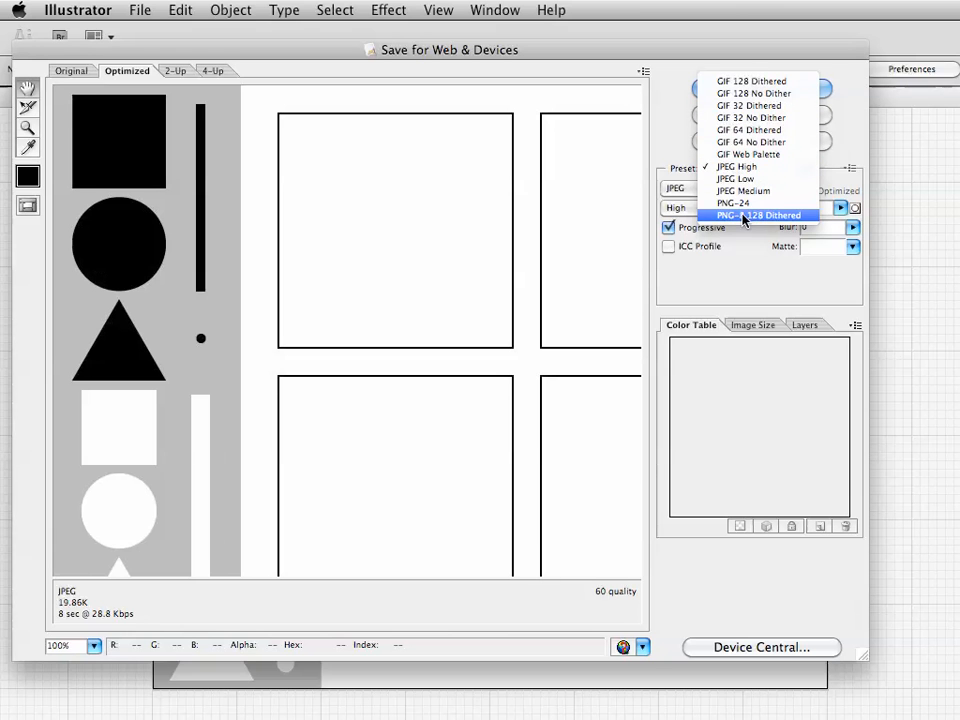
mouse_move(735, 167)
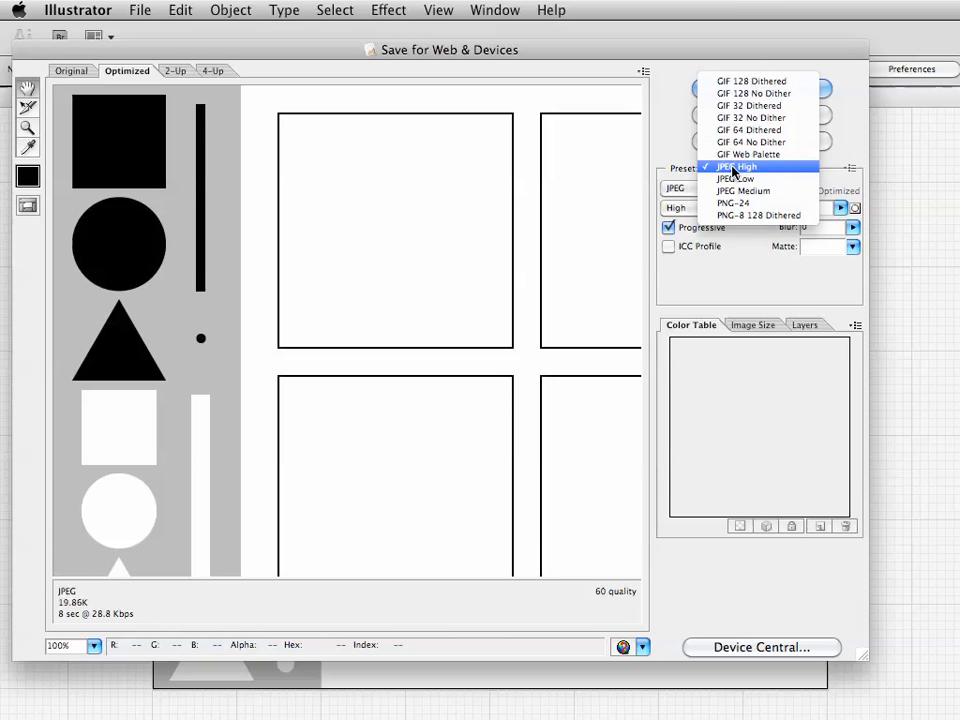
click(736, 166)
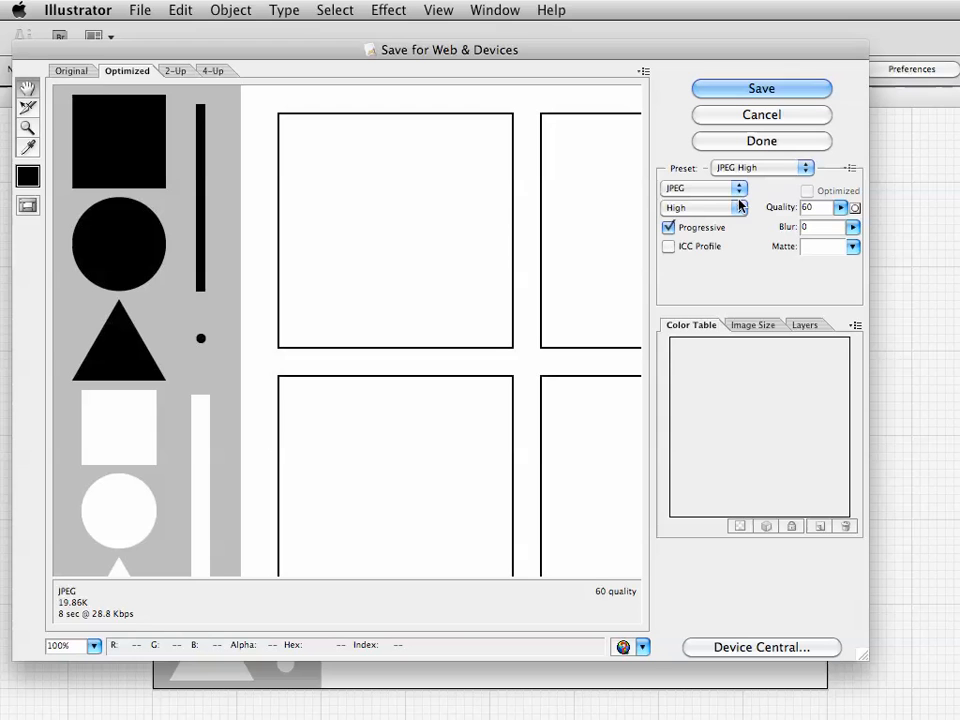
mouse_move(736, 190)
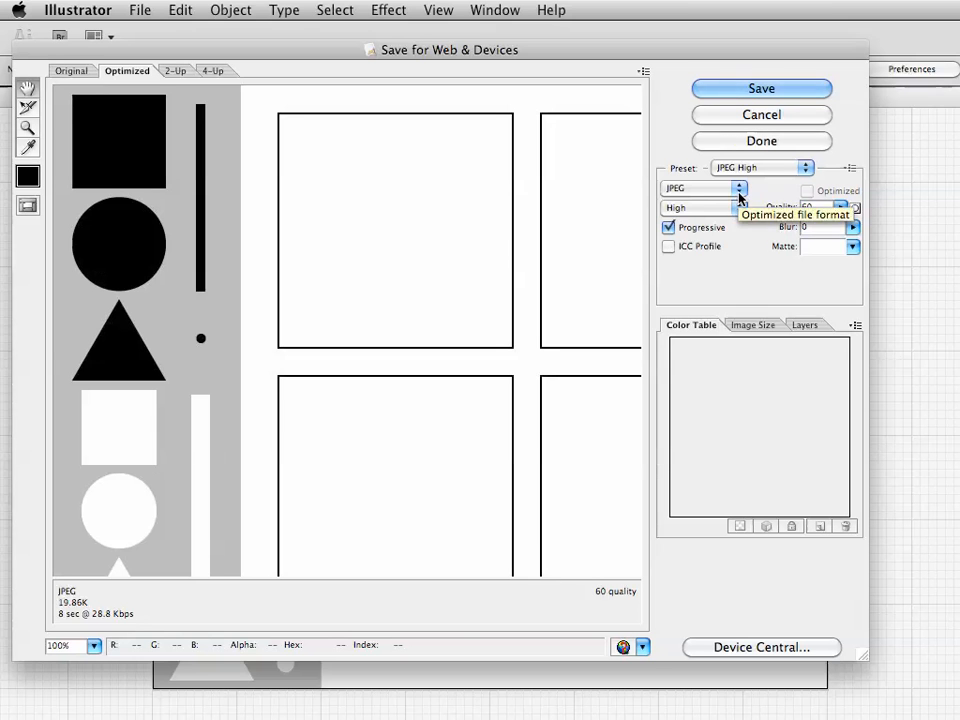
click(738, 188)
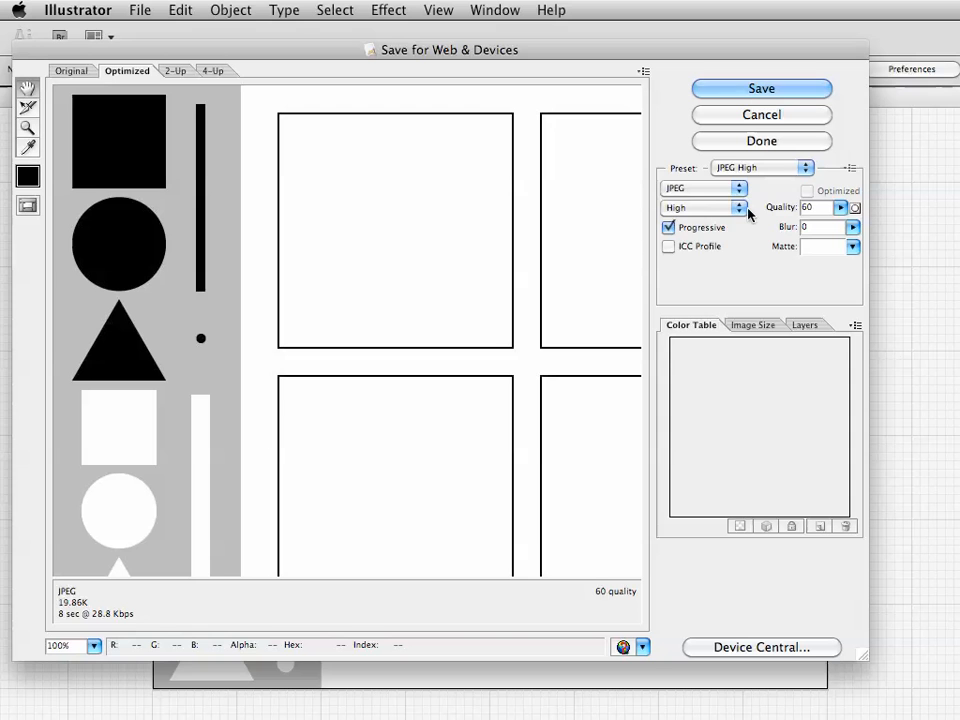
click(740, 207)
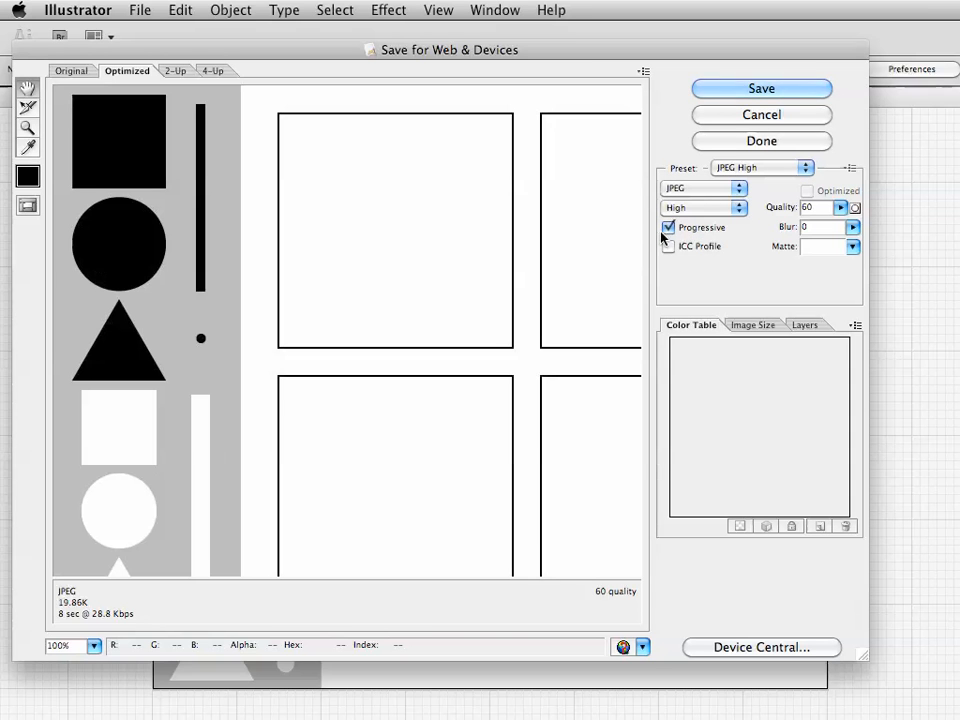
mouse_move(670, 230)
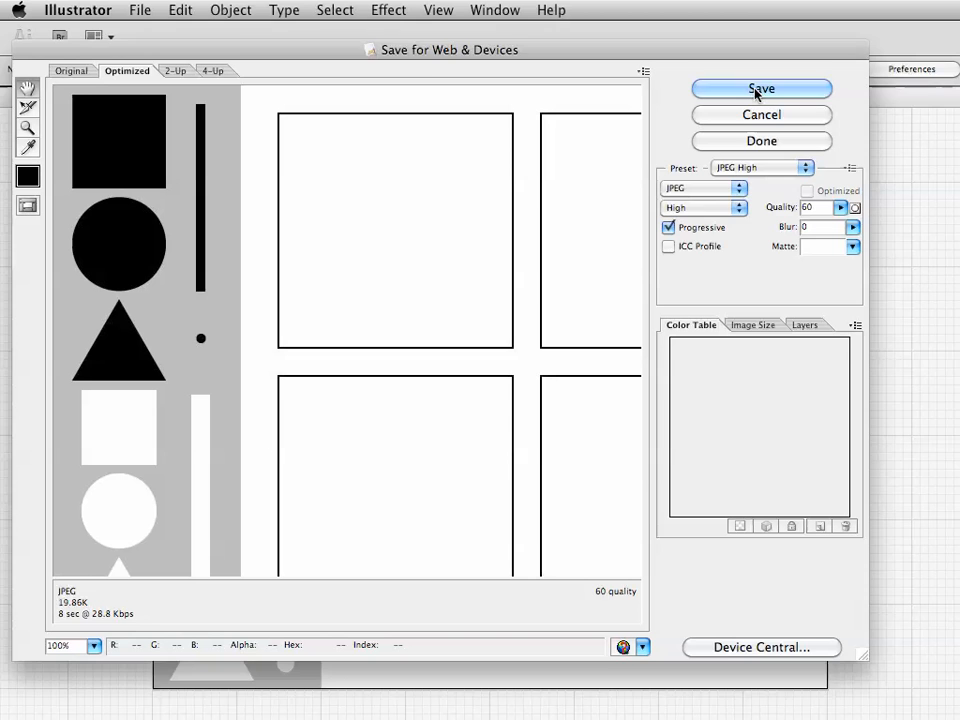
Step: Save the optimized JPEG into the Design 2011 SUM2 FND112 folder
click(761, 89)
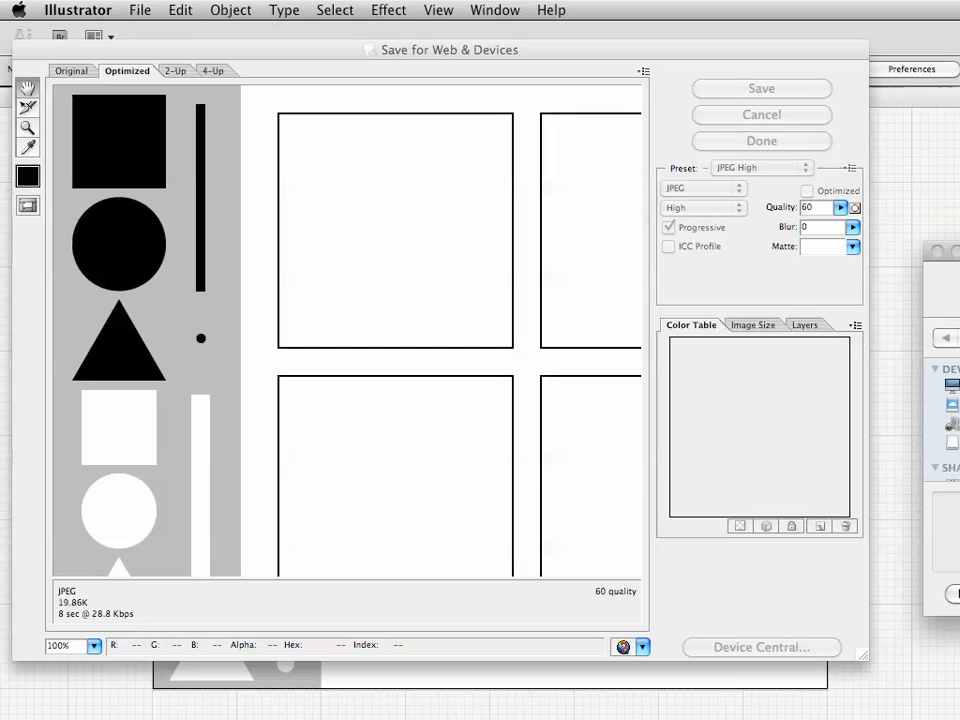
click(761, 88)
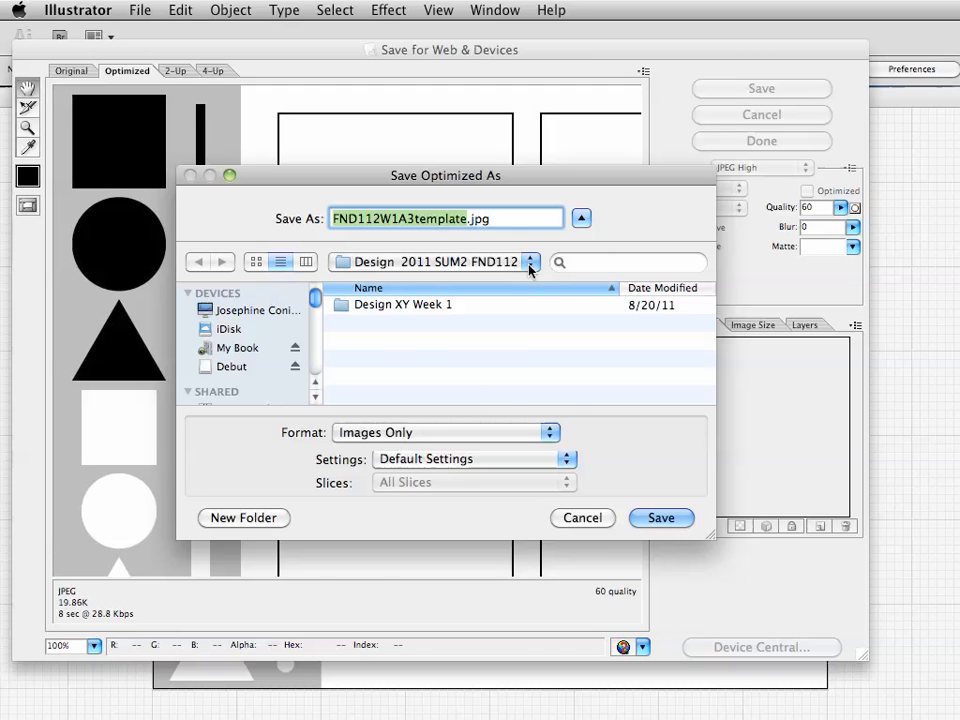
click(530, 262)
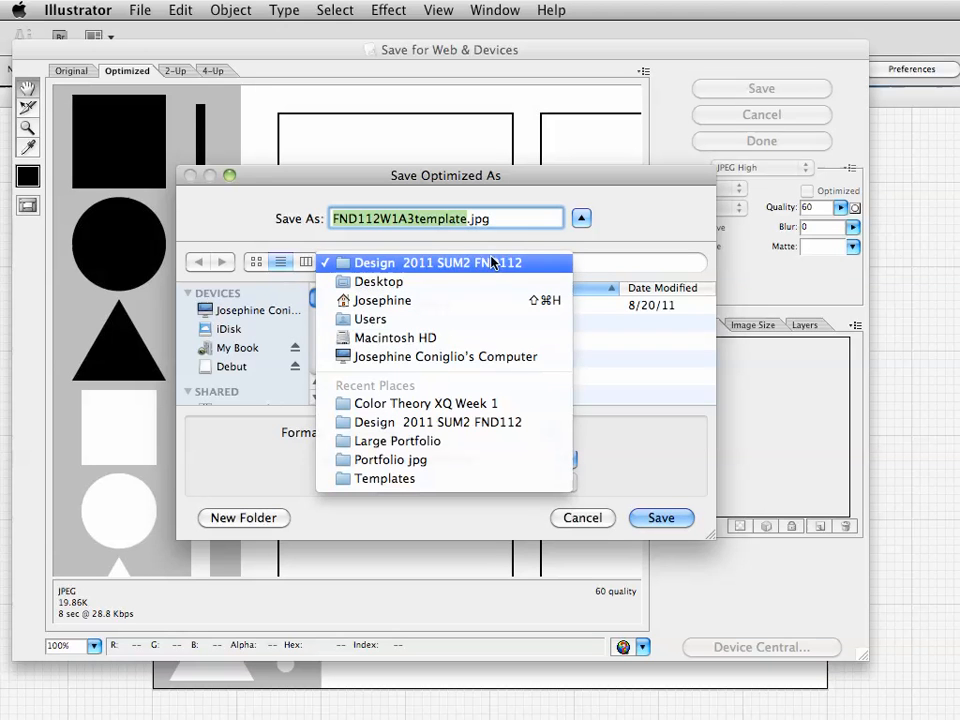
click(438, 262)
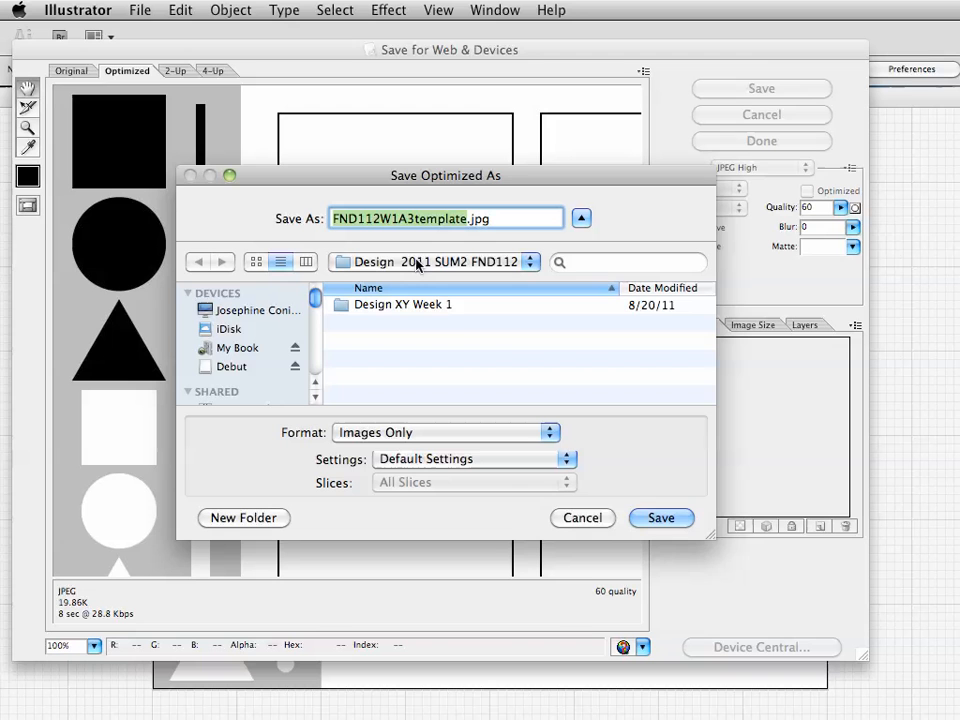
mouse_move(470, 271)
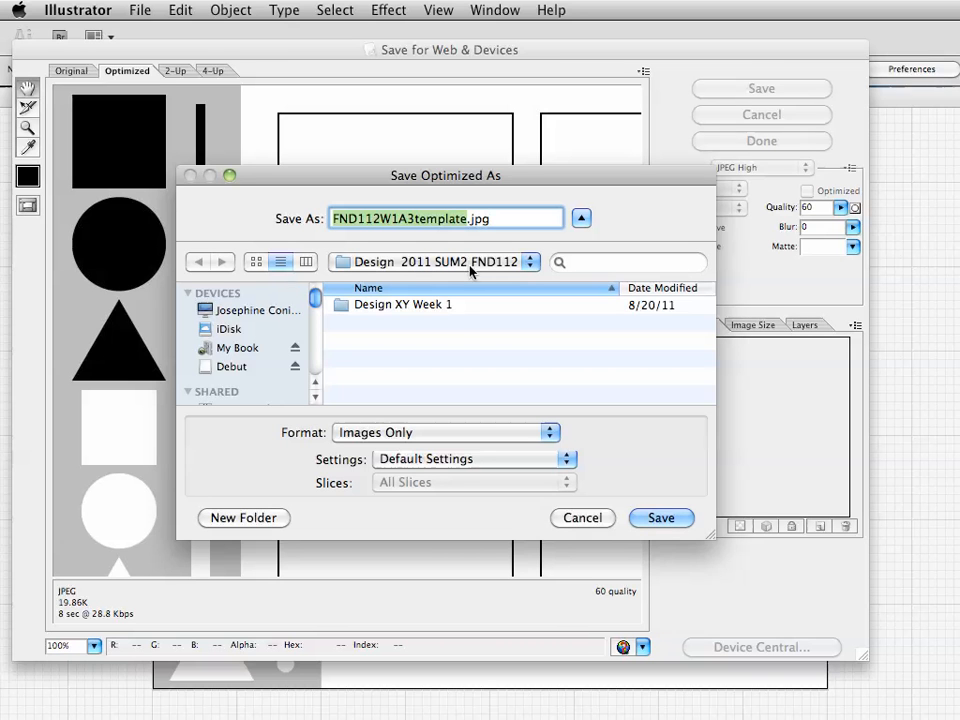
mouse_move(425, 318)
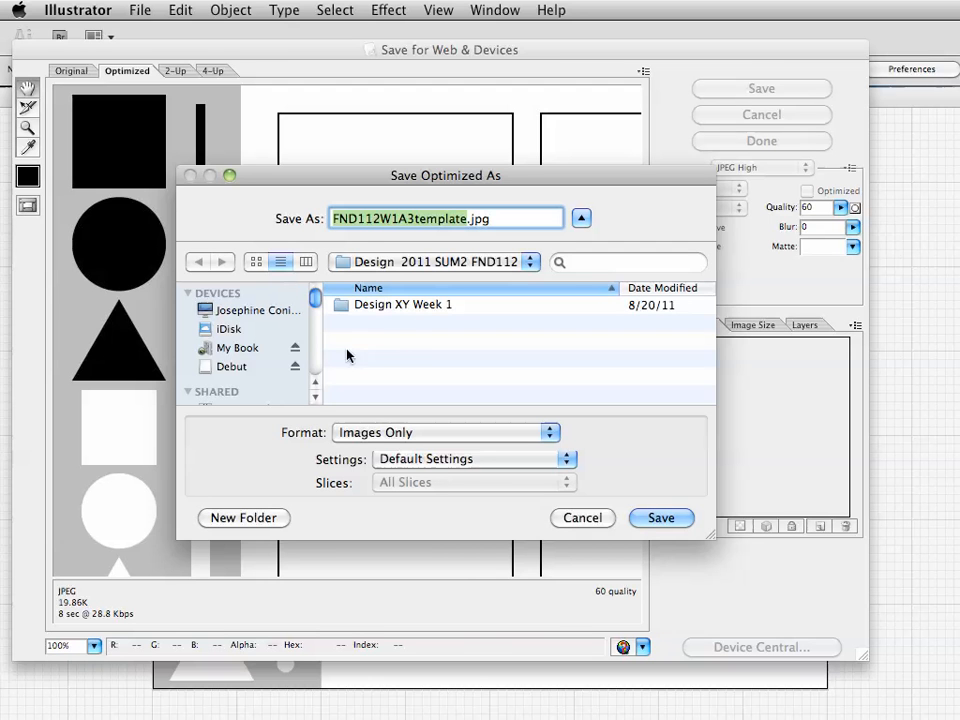
mouse_move(435, 350)
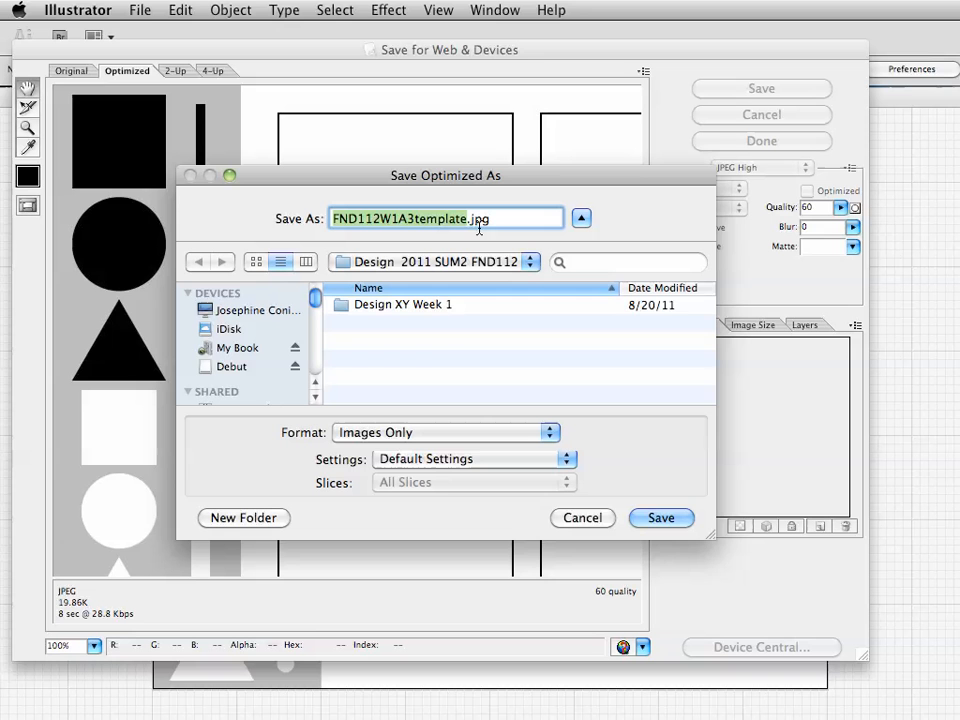
mouse_move(635, 173)
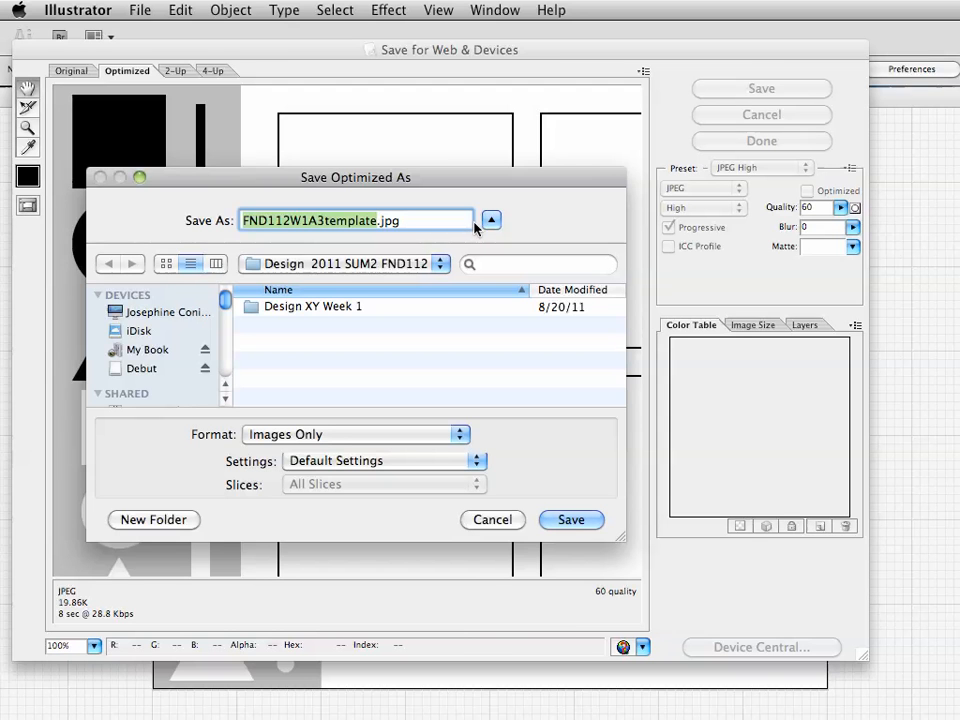
click(365, 220)
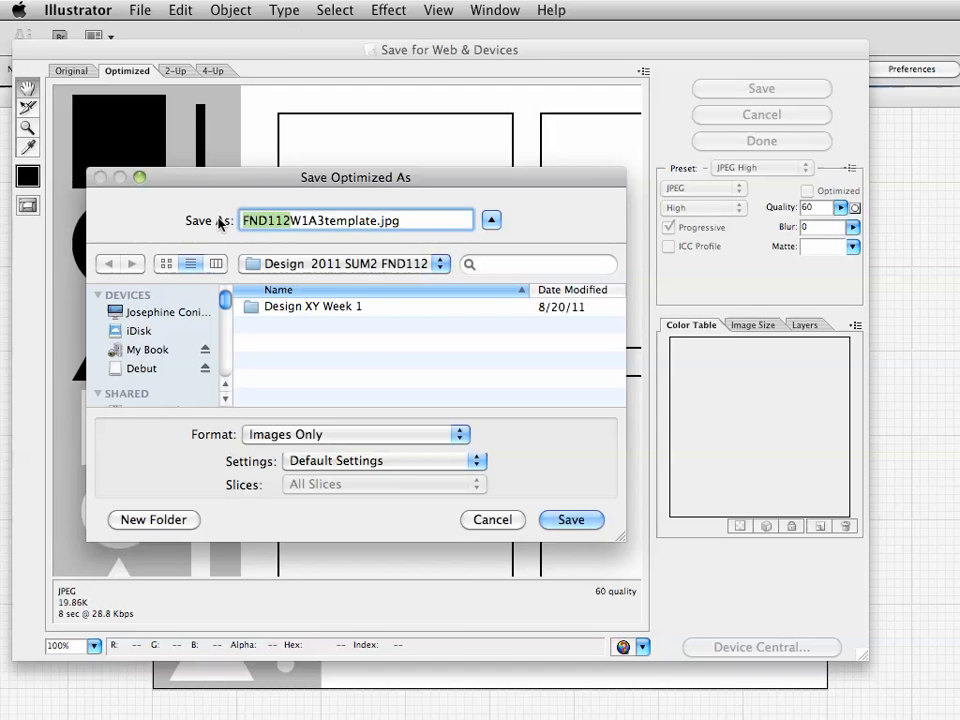
text(Coniglio_J_)
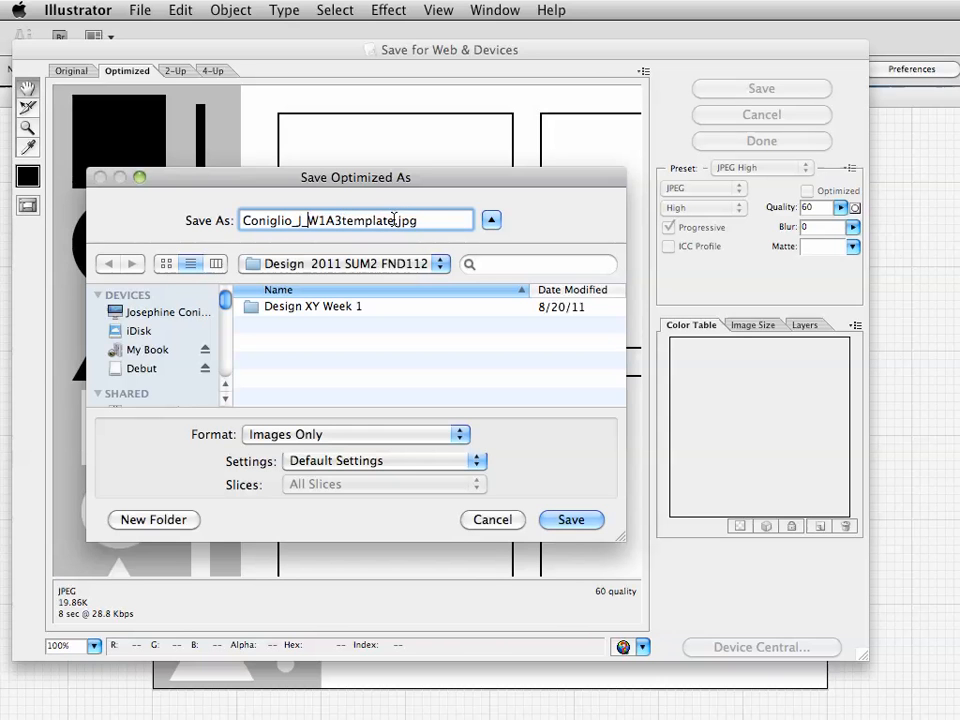
double_click(367, 220)
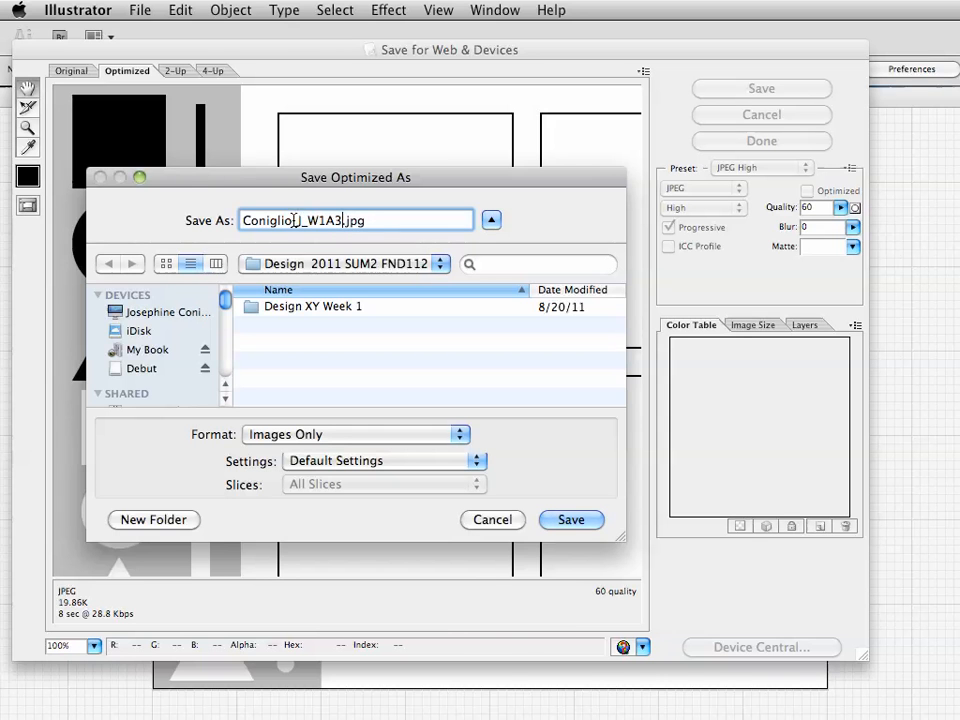
text(iraeape;fjadnvpaetha)
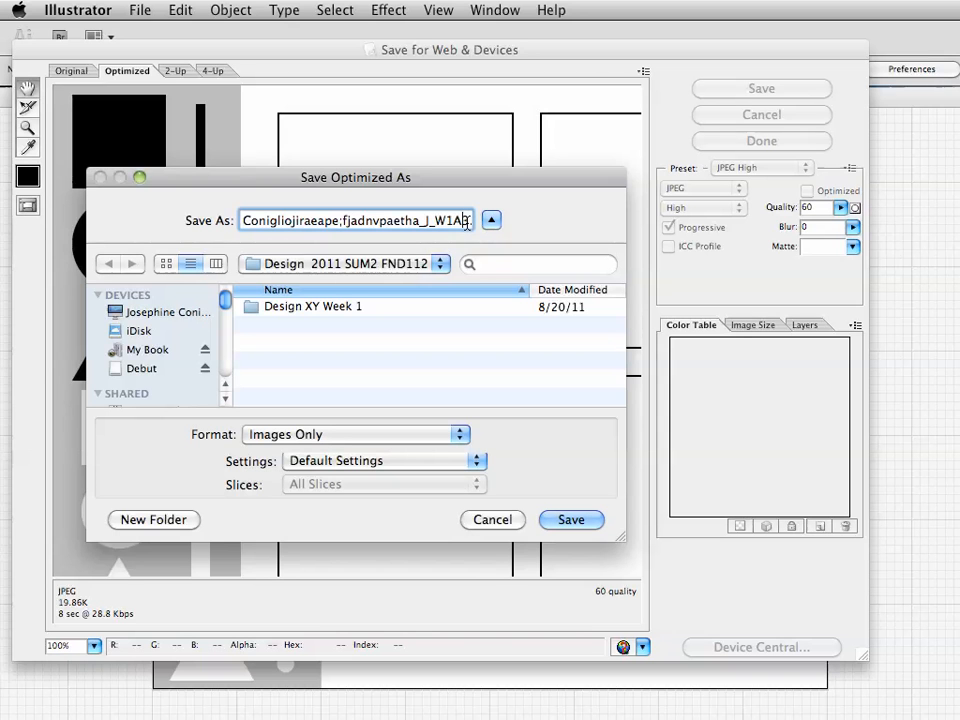
text(3)
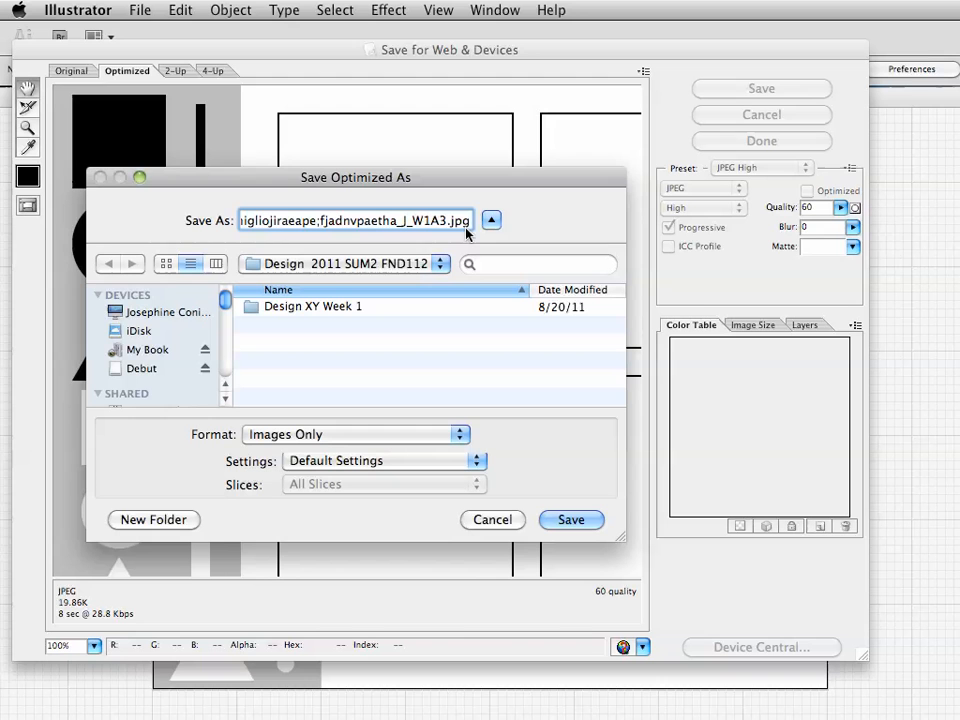
mouse_move(461, 297)
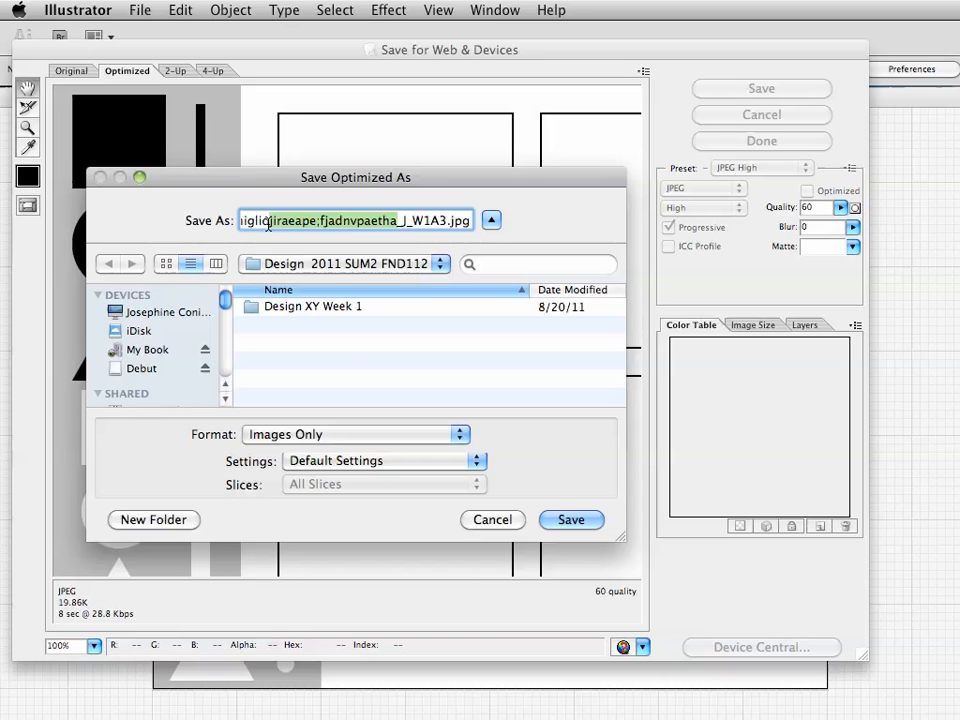
text(Coniglio_J_W1A3.jpg)
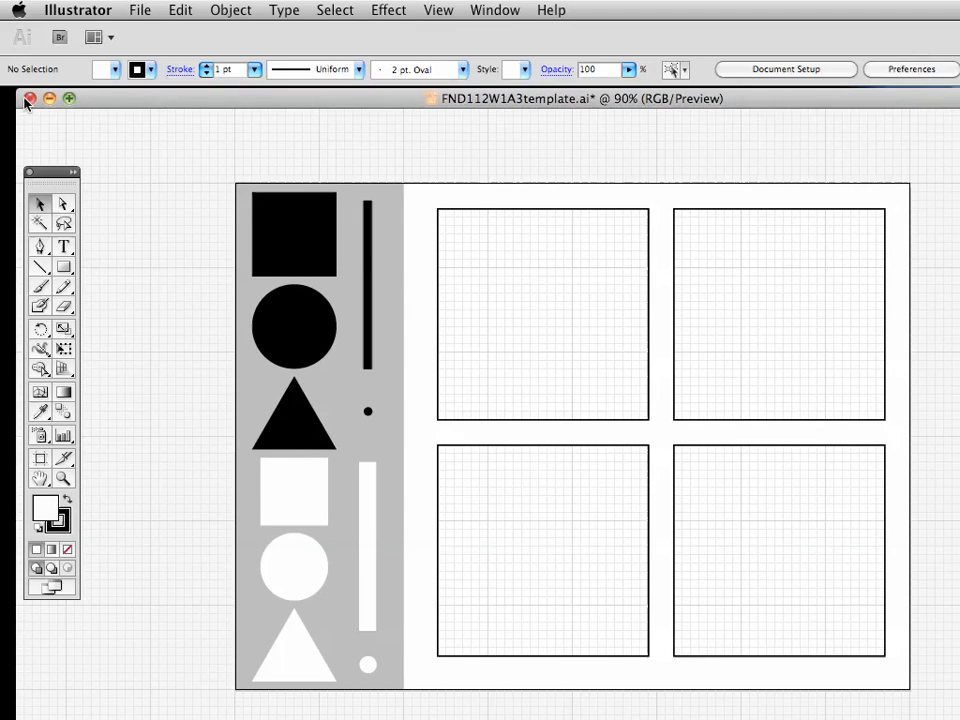
Step: Close FND112W1A3template.ai and discard its unsaved changes
click(28, 98)
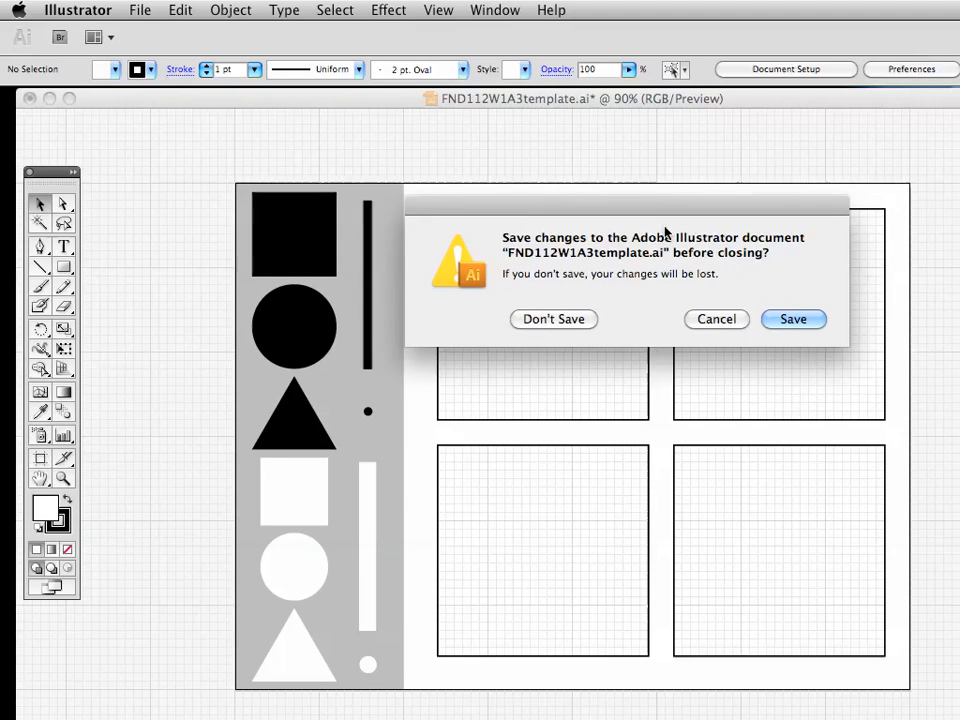
mouse_move(755, 504)
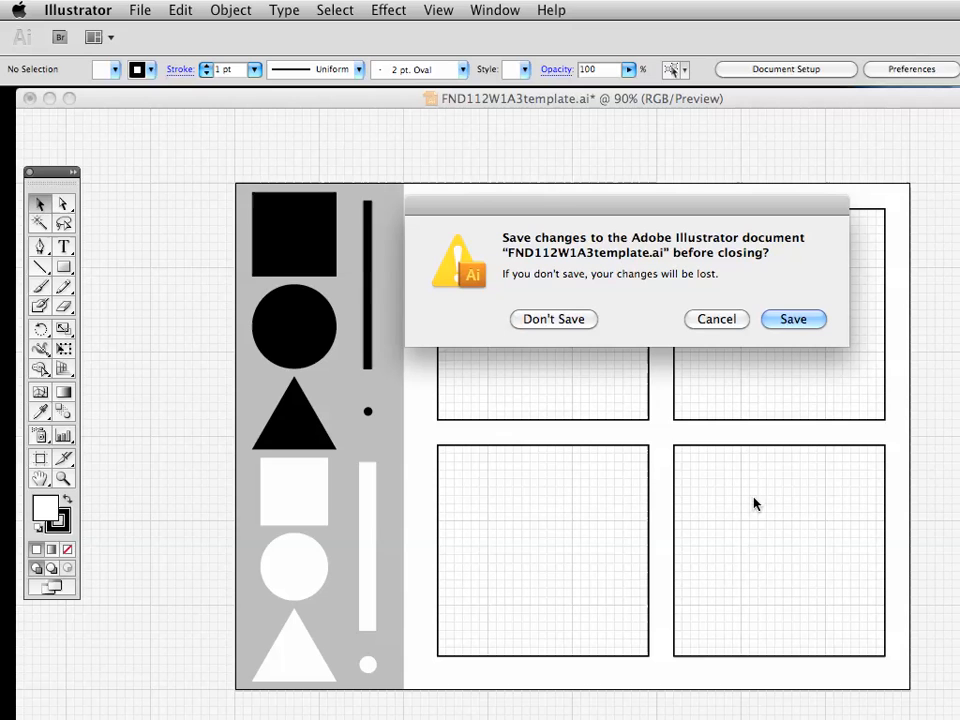
mouse_move(713, 523)
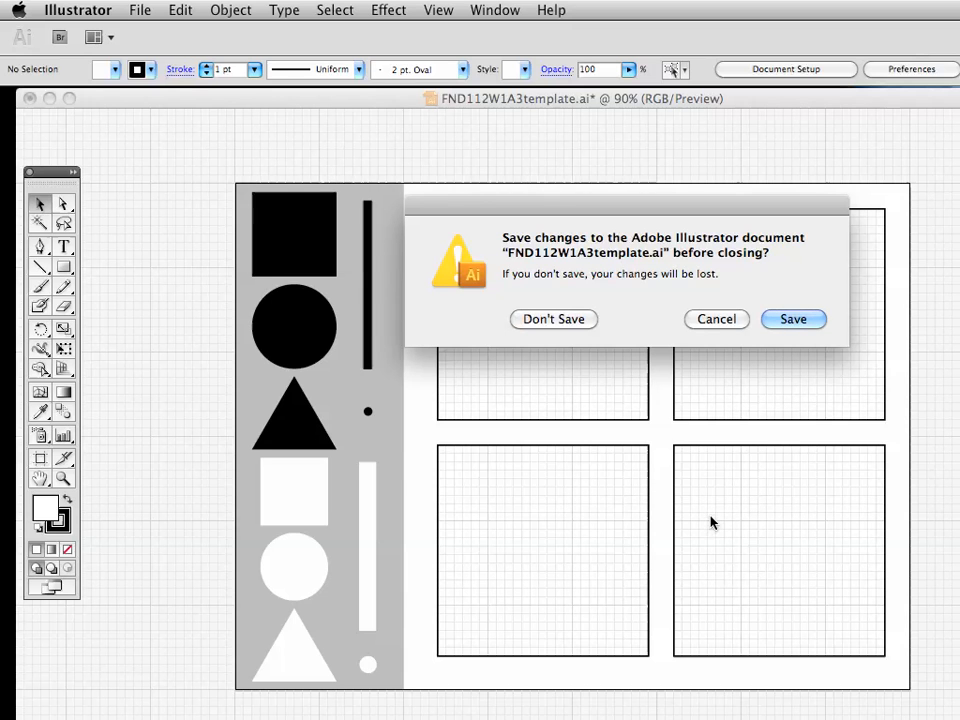
mouse_move(720, 518)
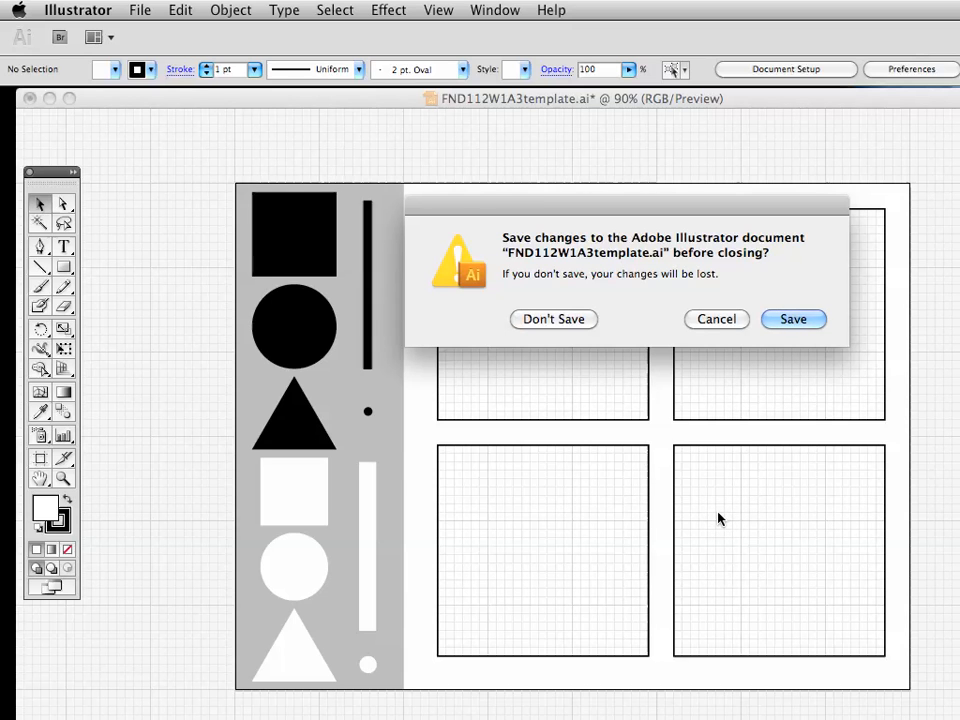
mouse_move(752, 336)
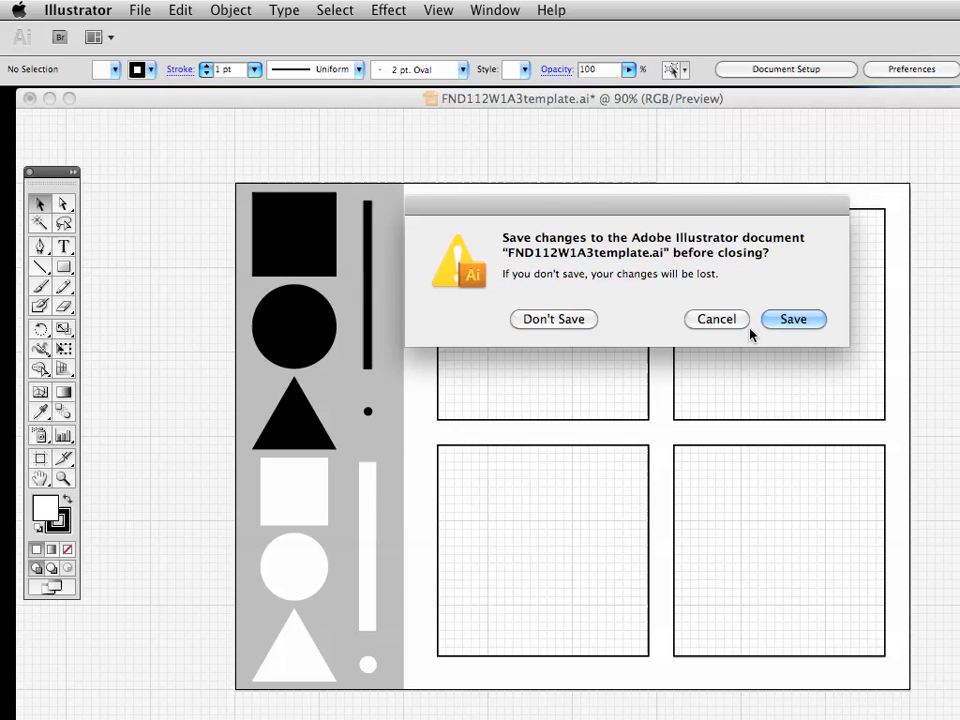
mouse_move(560, 319)
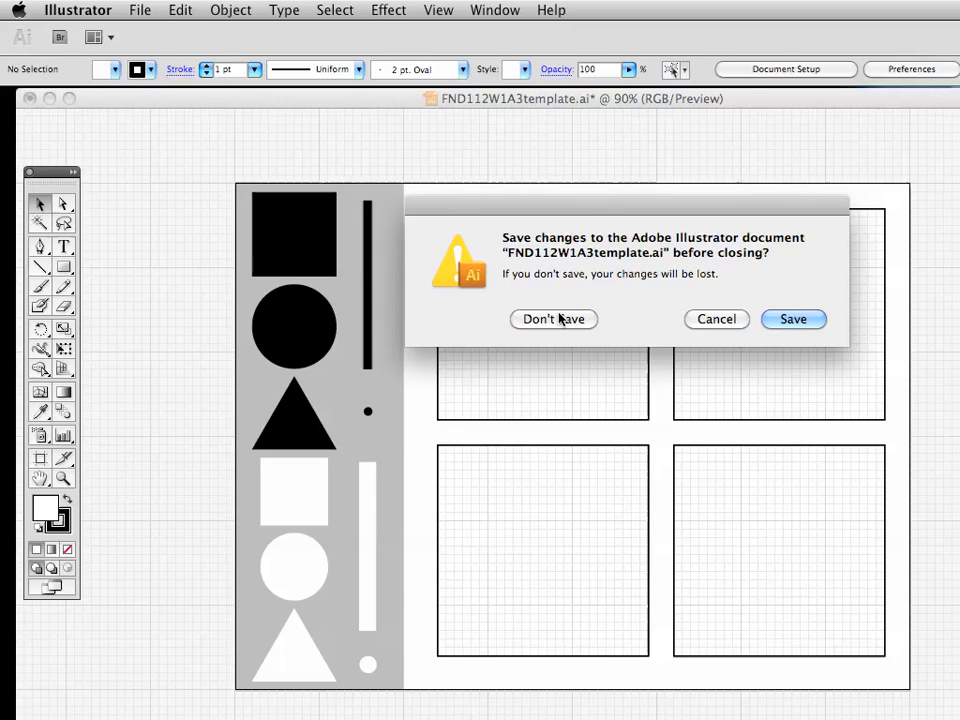
click(553, 319)
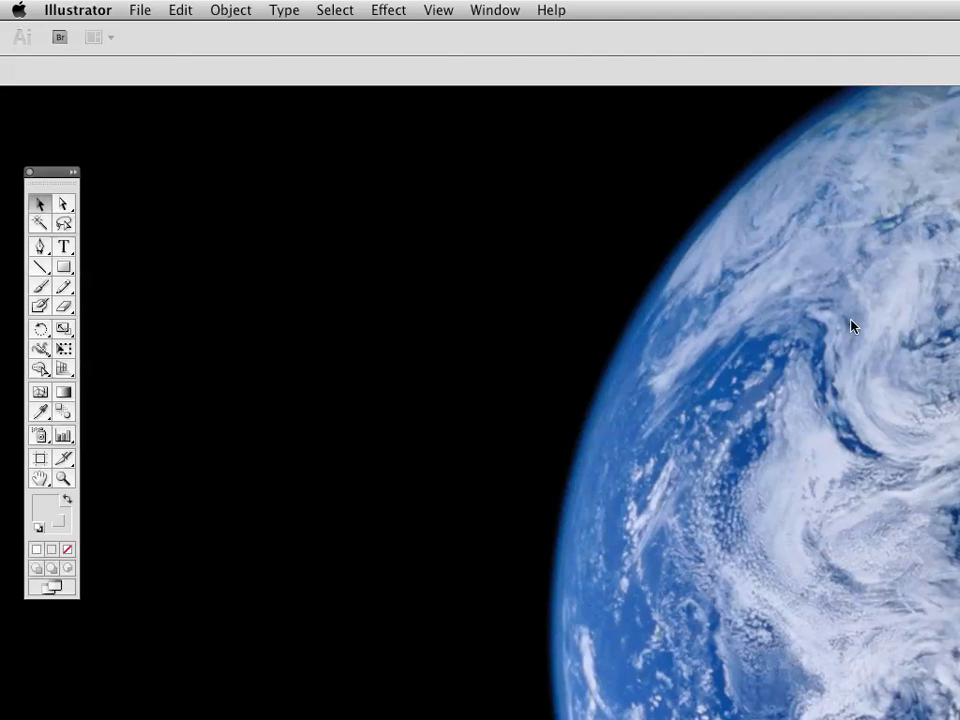